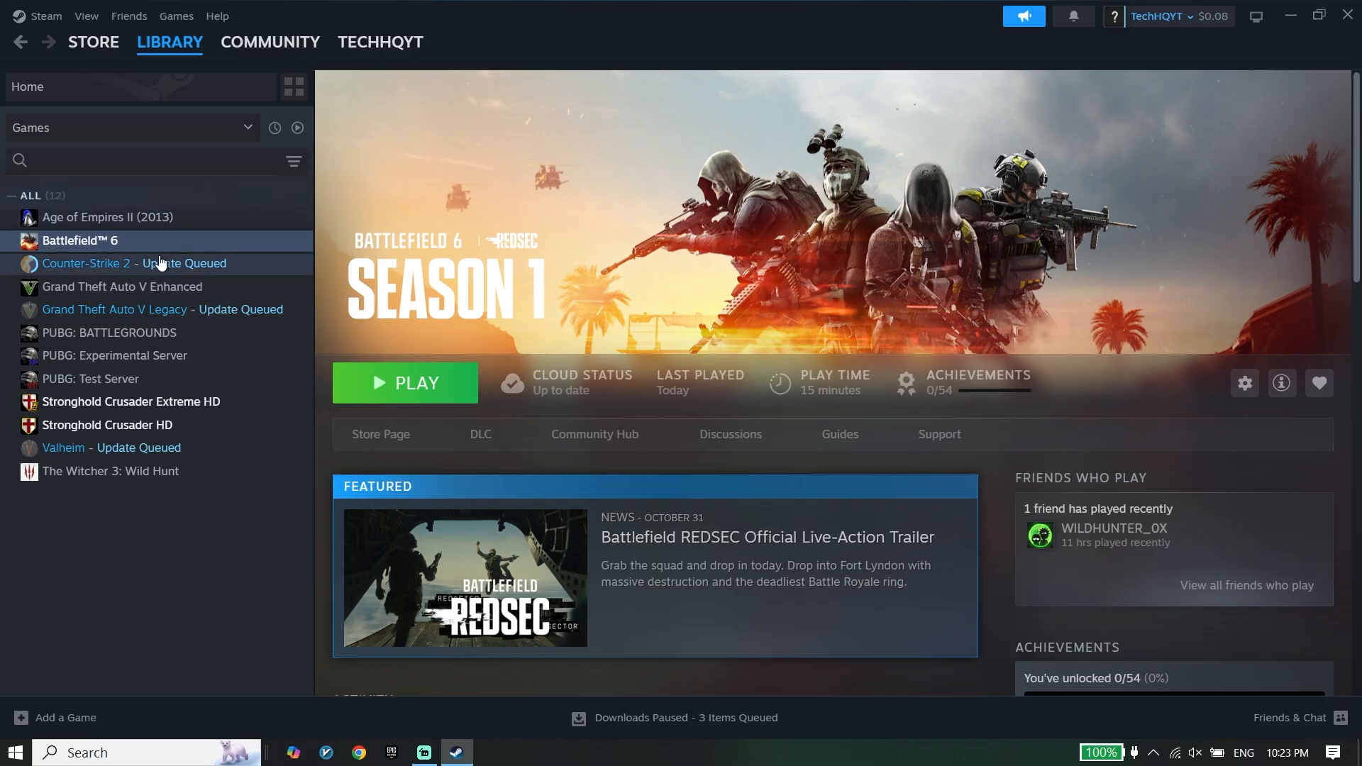
- Reach Battlefield 6's Properties in the Steam library and show its Installed Files section
right_click(81, 242)
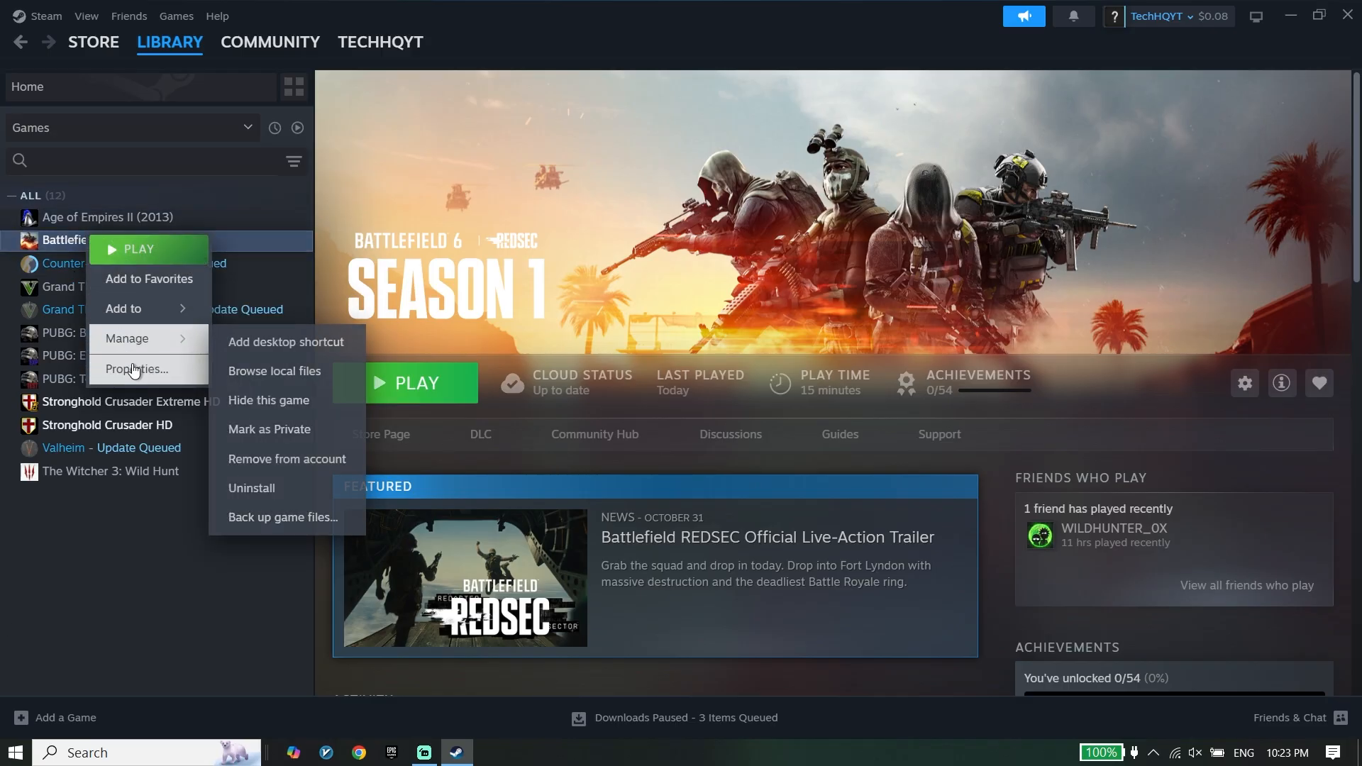
click(138, 369)
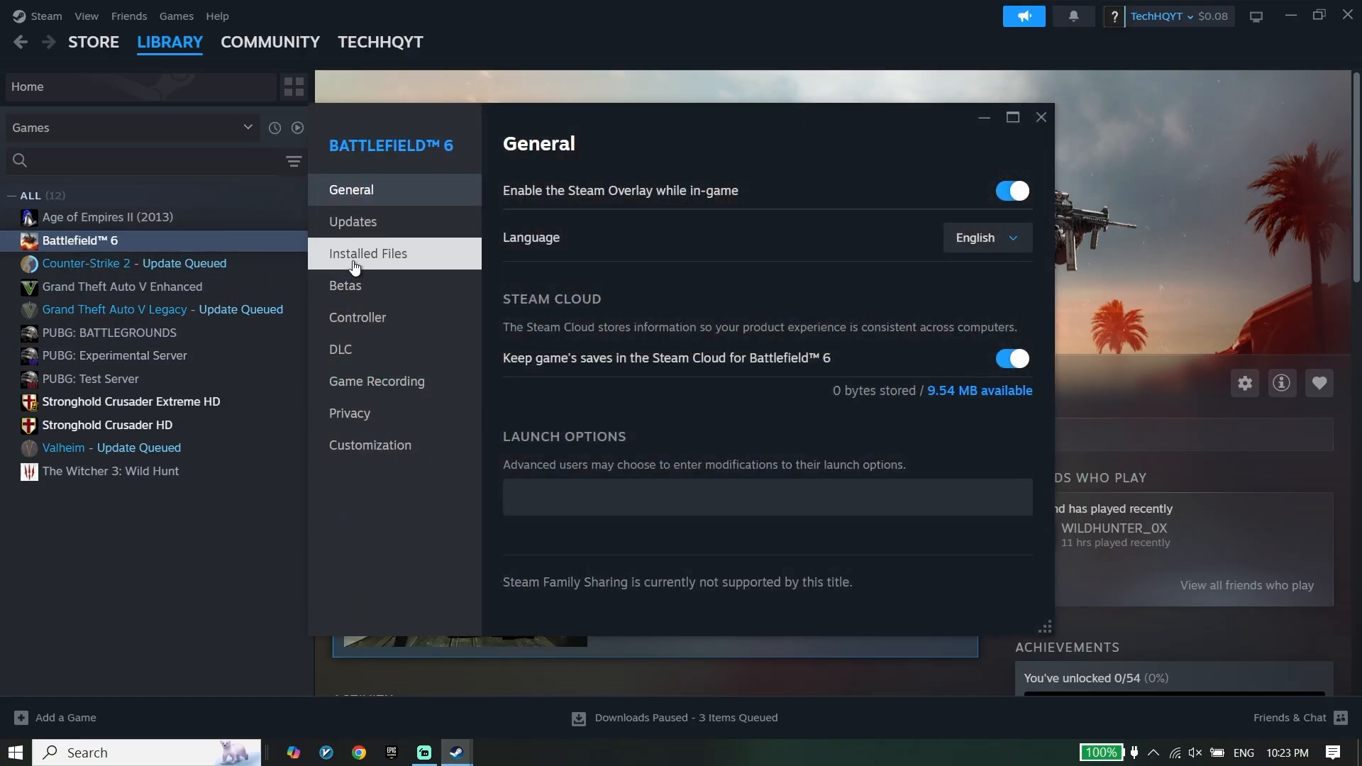
click(368, 253)
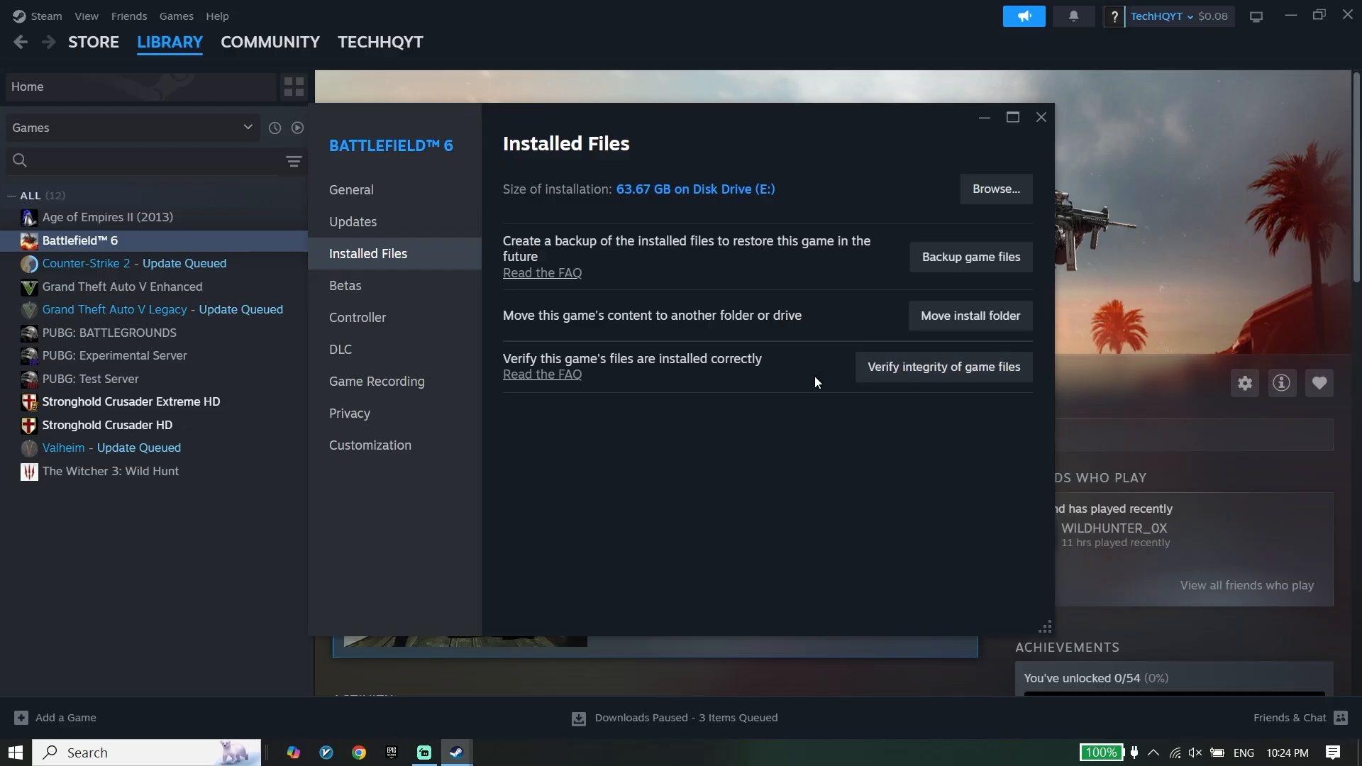
mouse_move(799, 381)
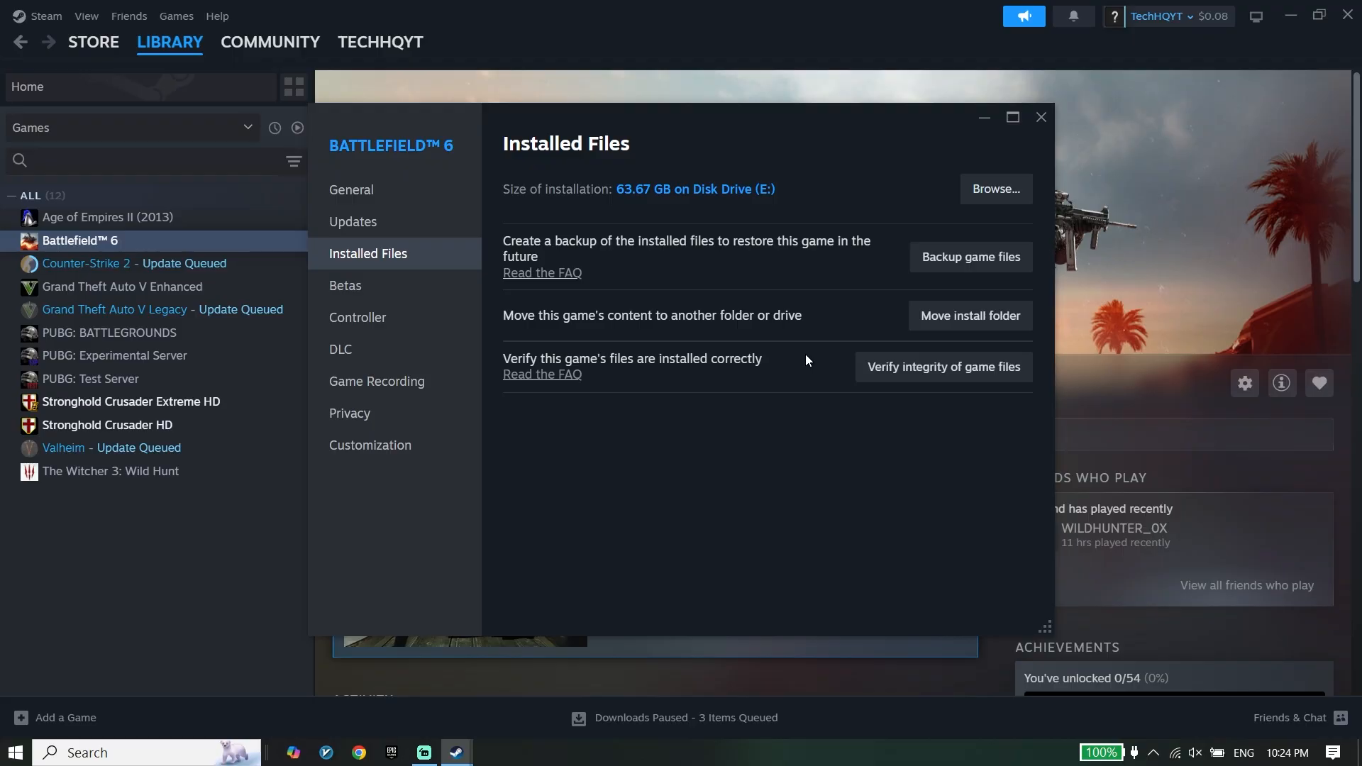
mouse_move(811, 363)
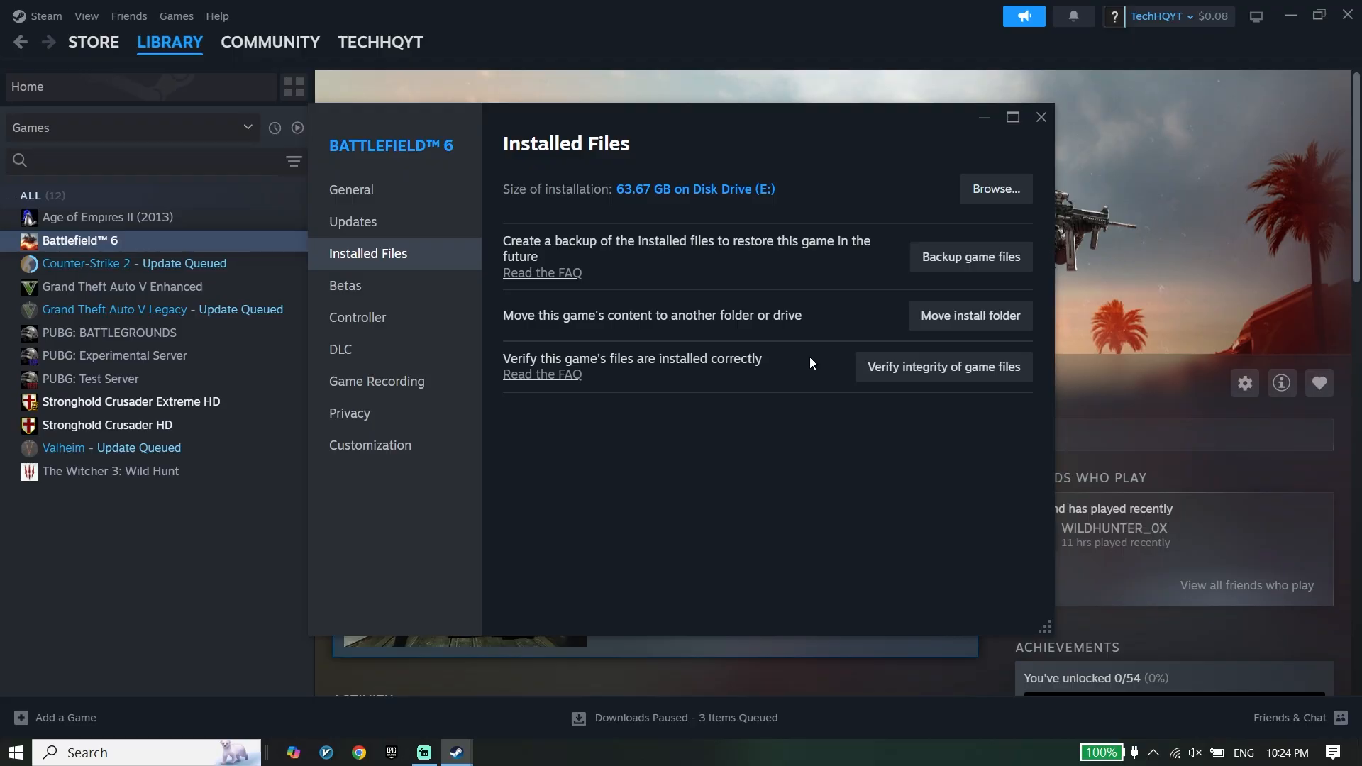
mouse_move(771, 372)
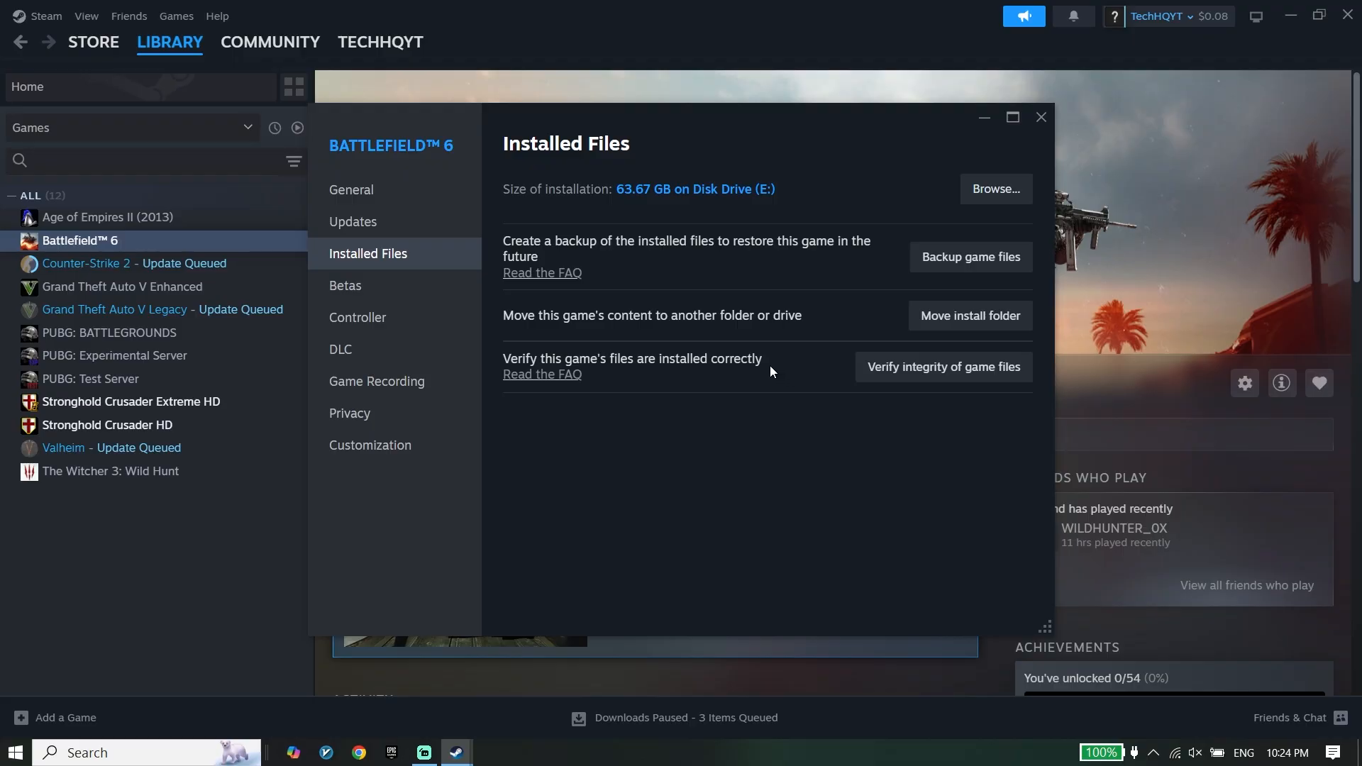
mouse_move(604, 527)
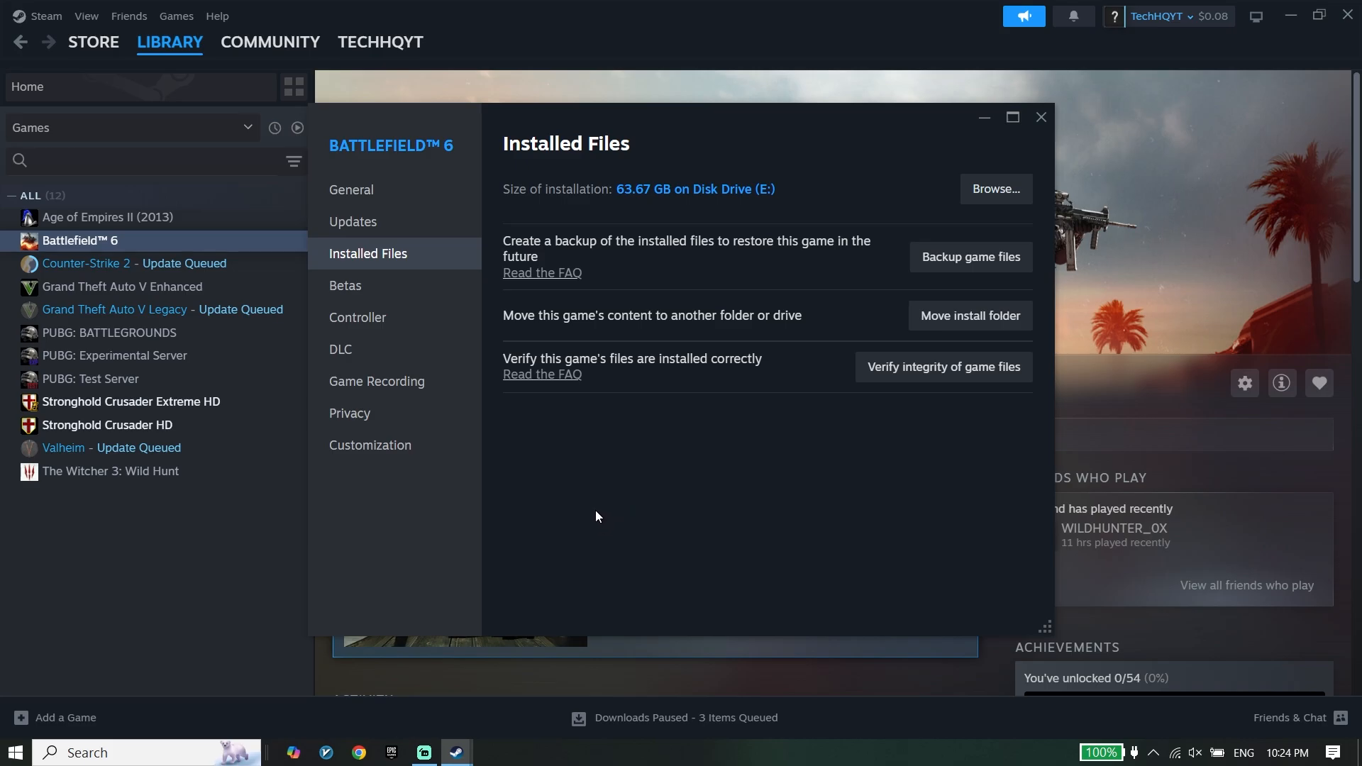
mouse_move(1081, 84)
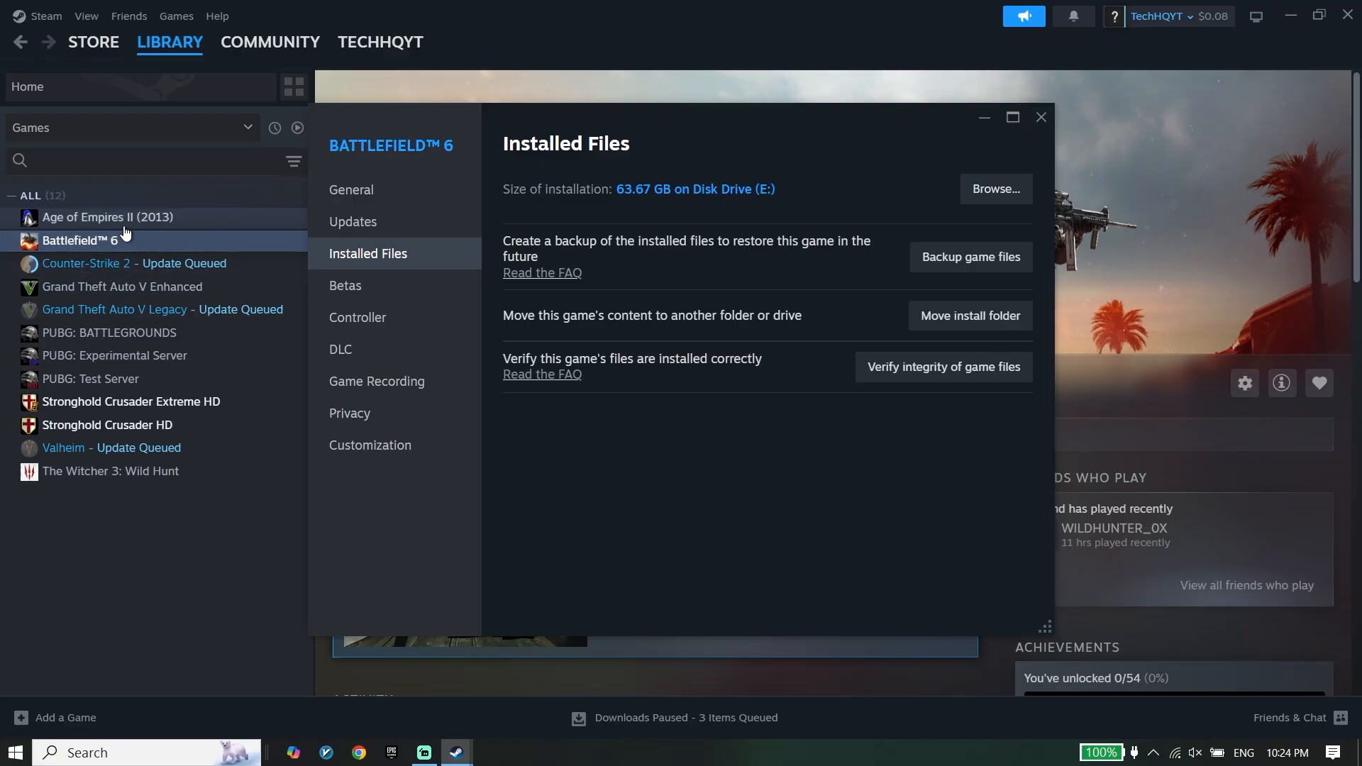
mouse_move(563, 232)
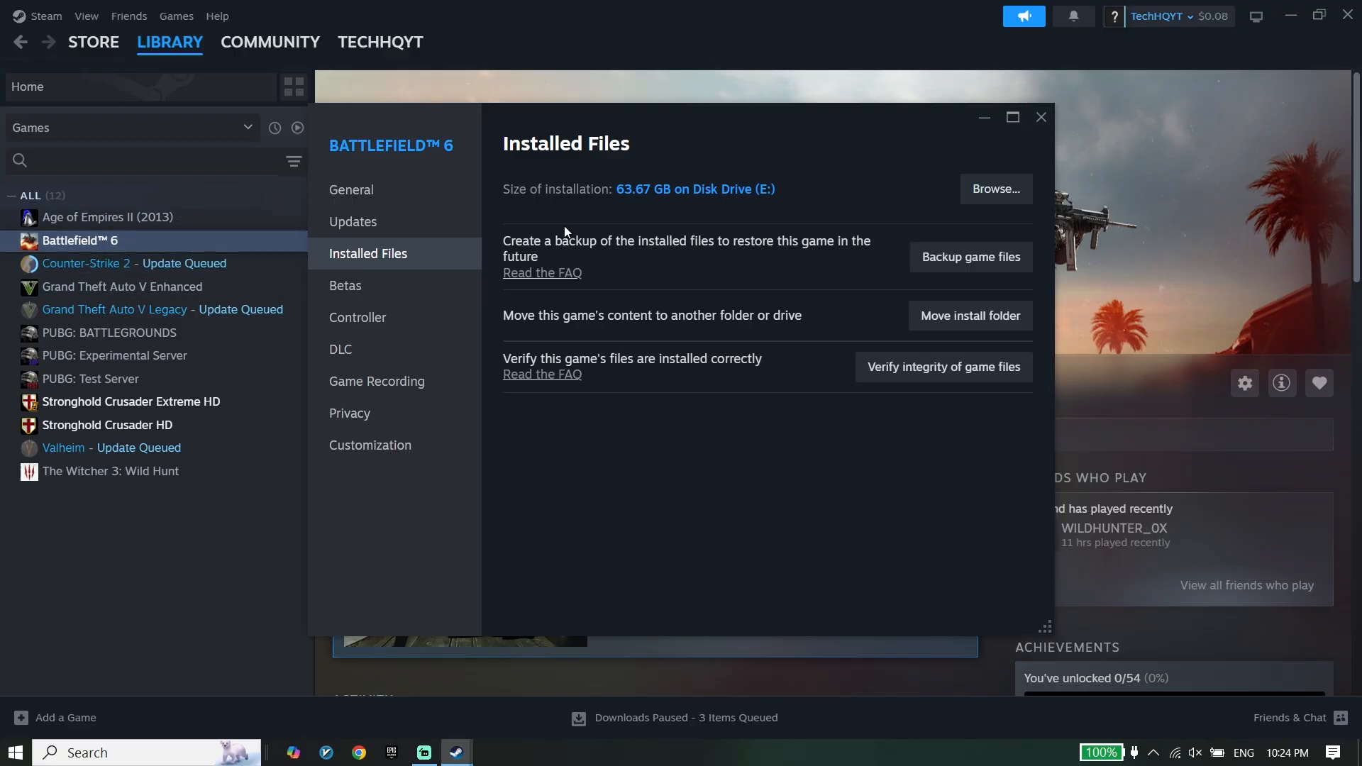
- Browse to the Battlefield 6 install folder on drive E and select the bf6 application
click(995, 188)
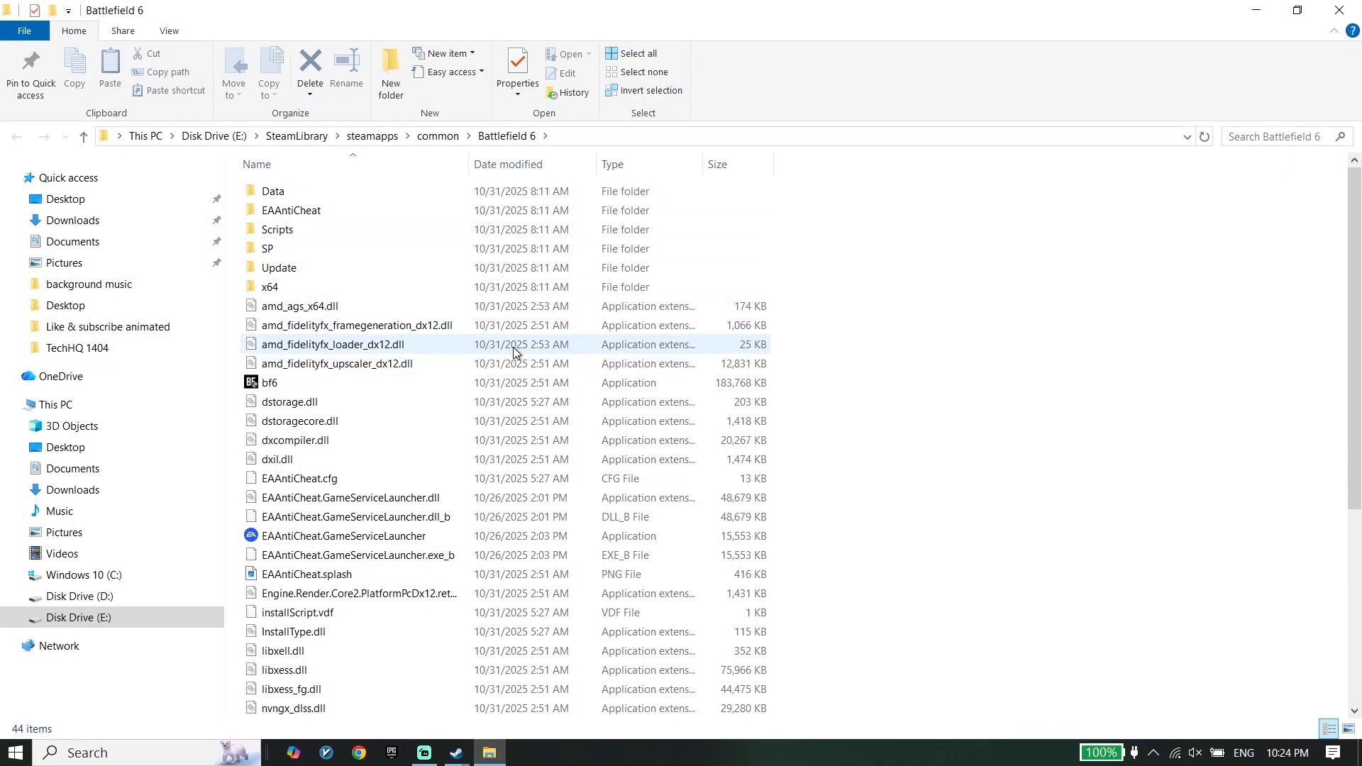
click(270, 382)
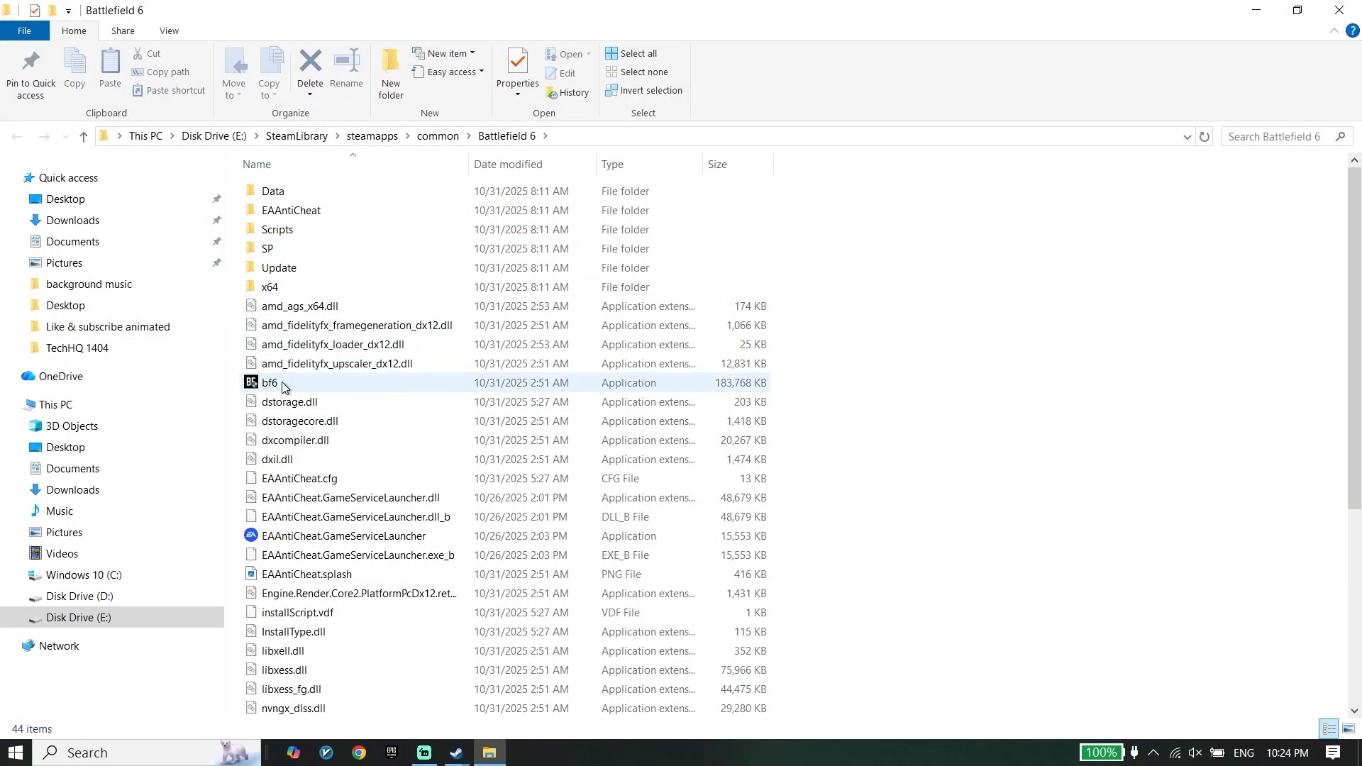
click(271, 381)
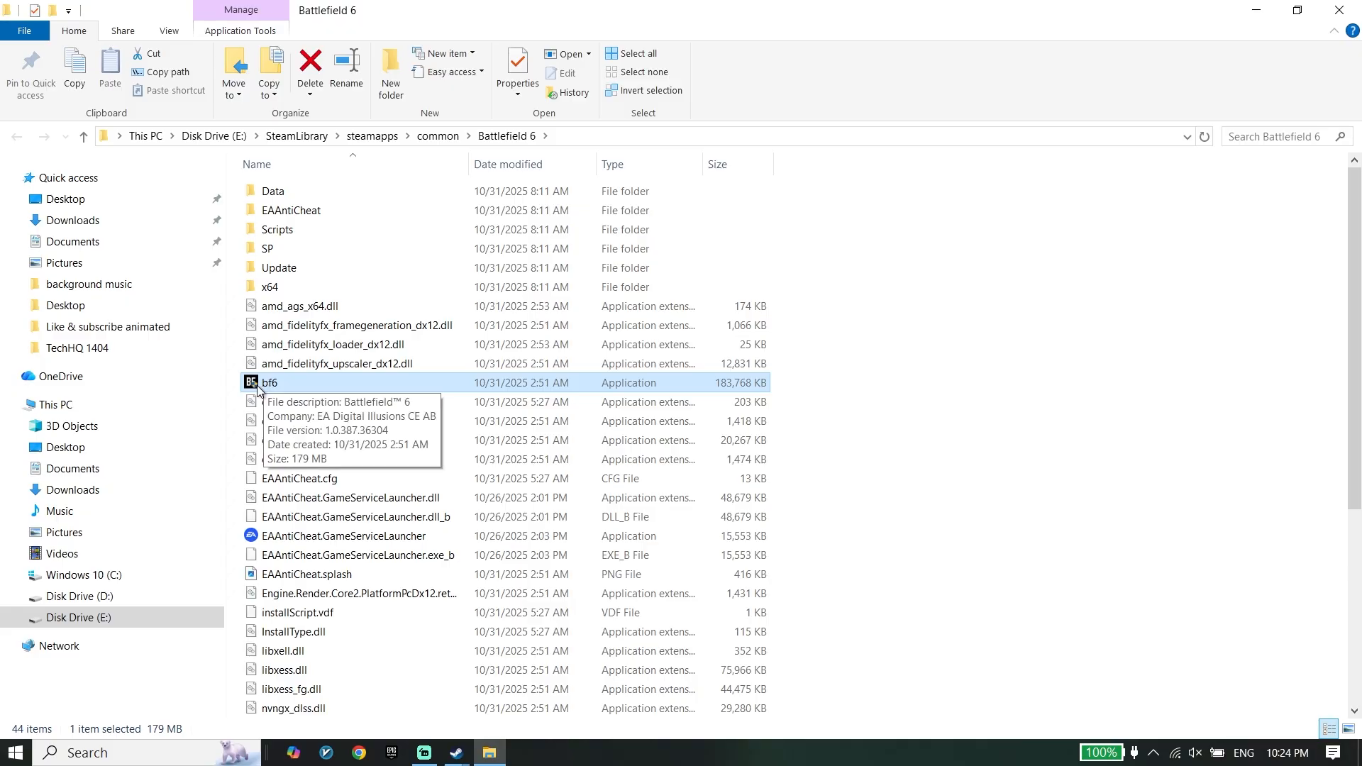
mouse_move(363, 388)
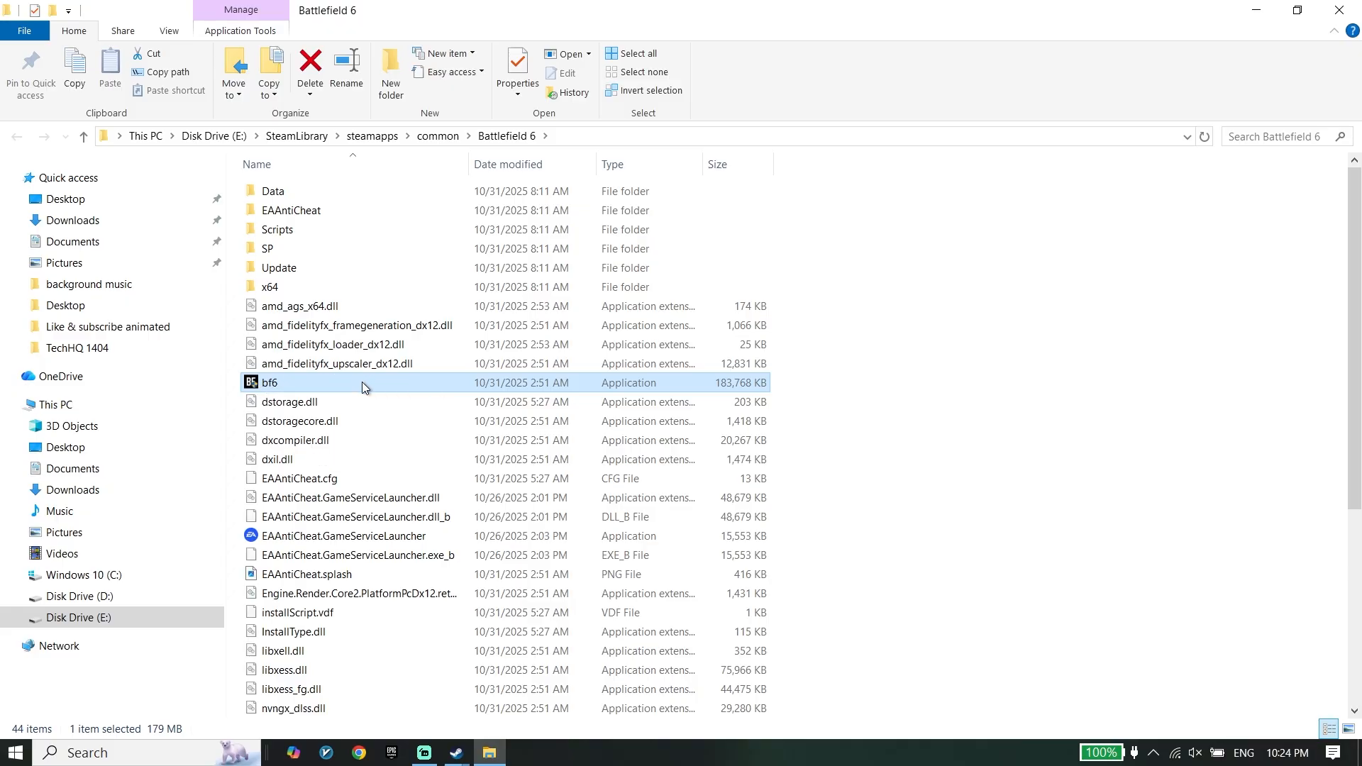
- In bf6's Compatibility properties, enable Run as administrator and Disable fullscreen optimizations, then apply
right_click(270, 382)
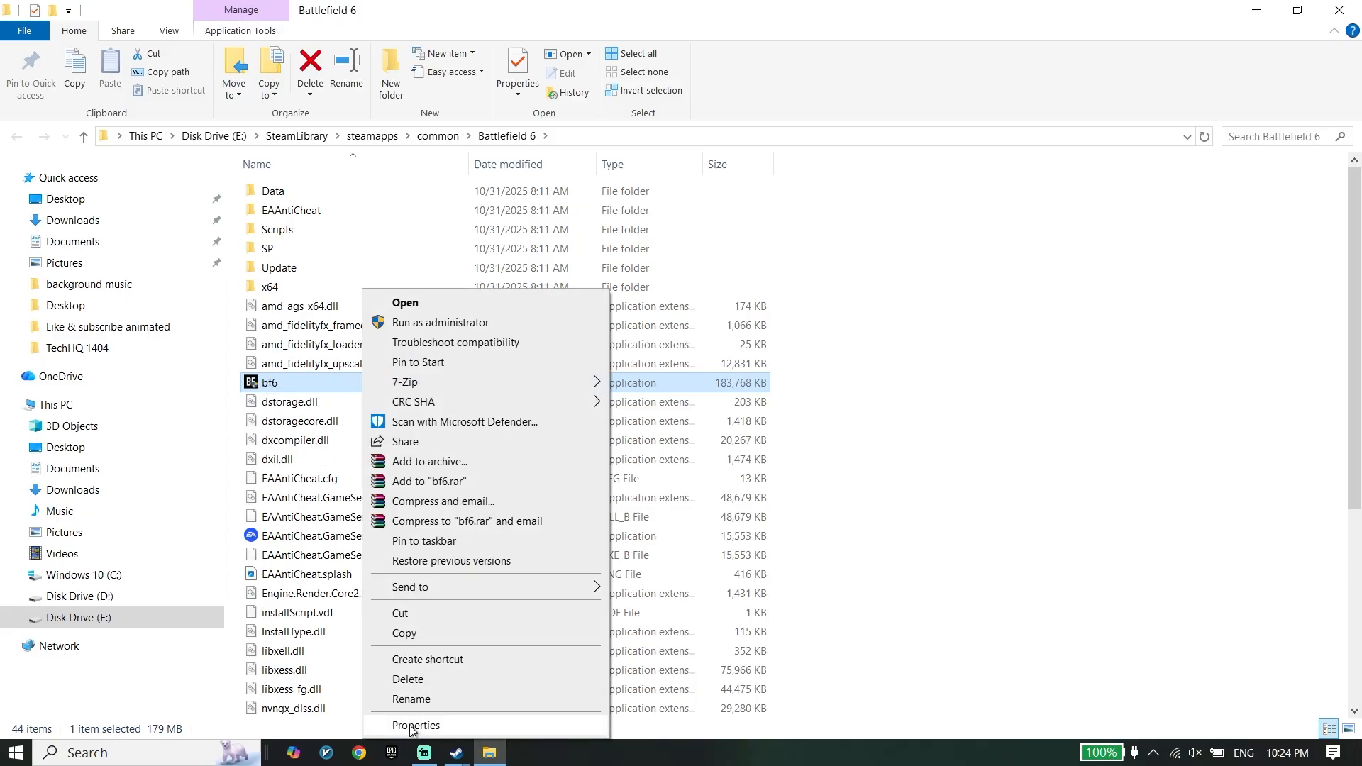
click(416, 725)
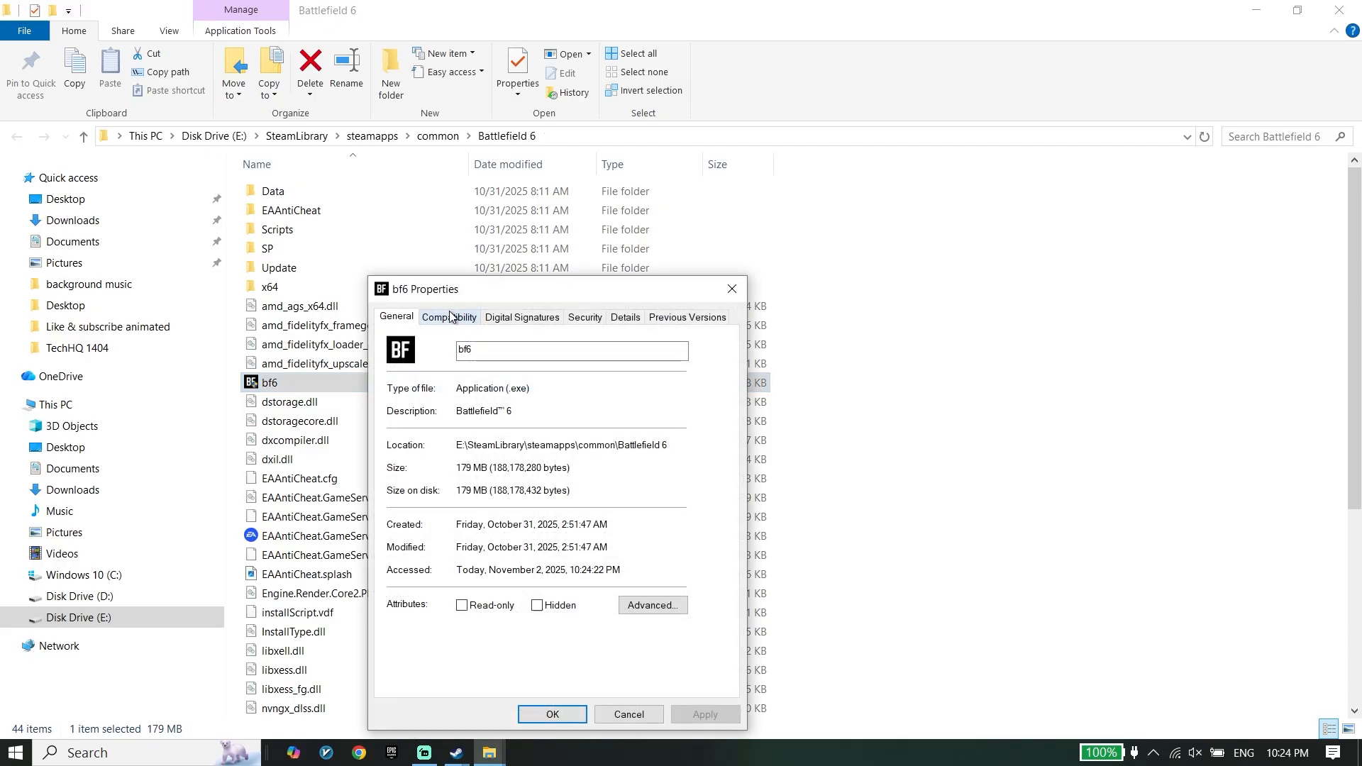
click(449, 316)
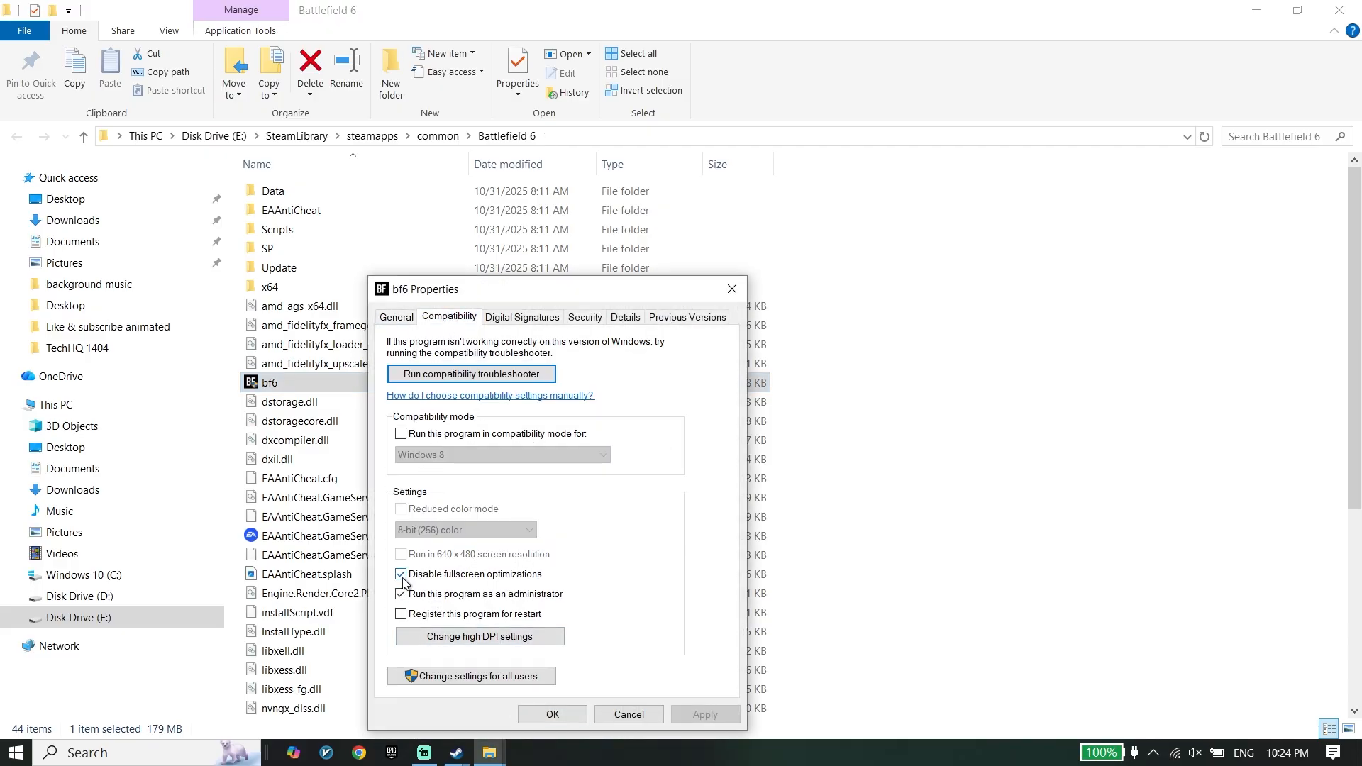
click(400, 594)
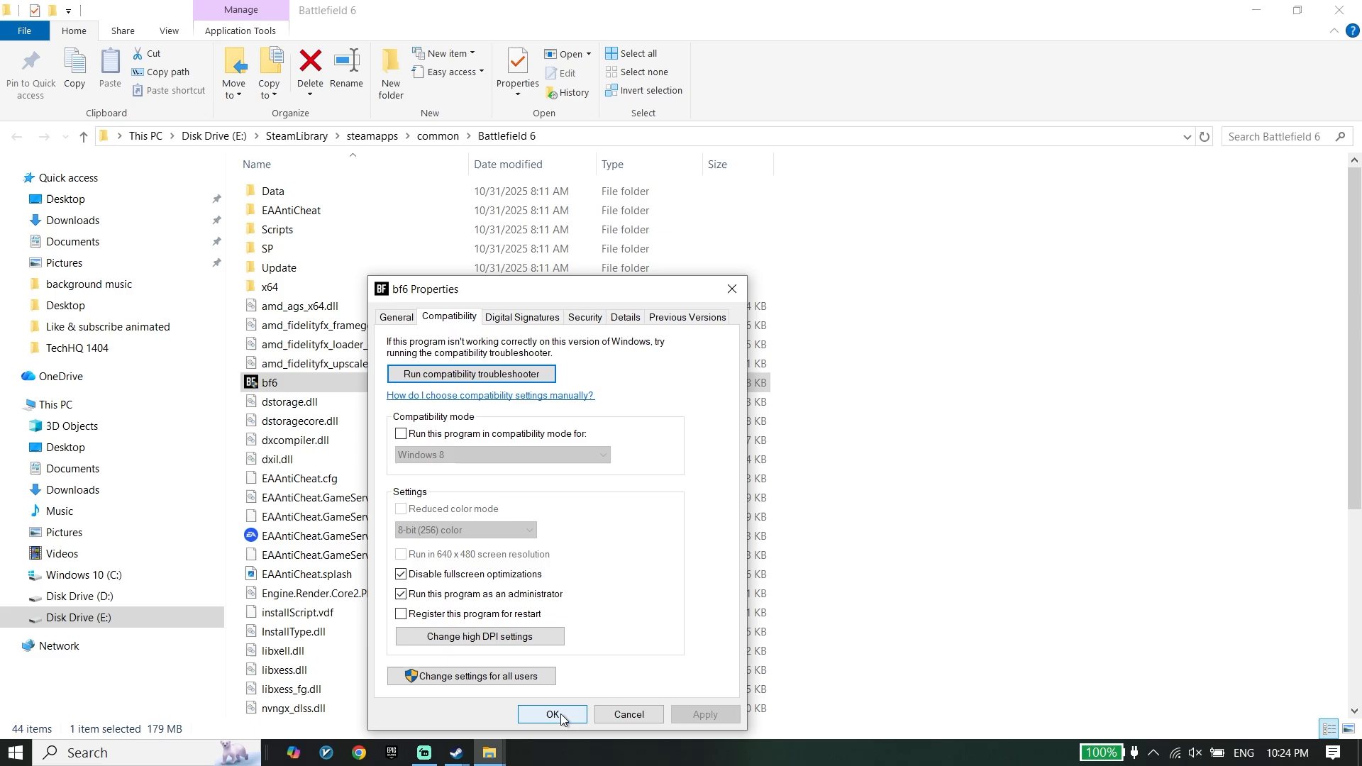
click(552, 714)
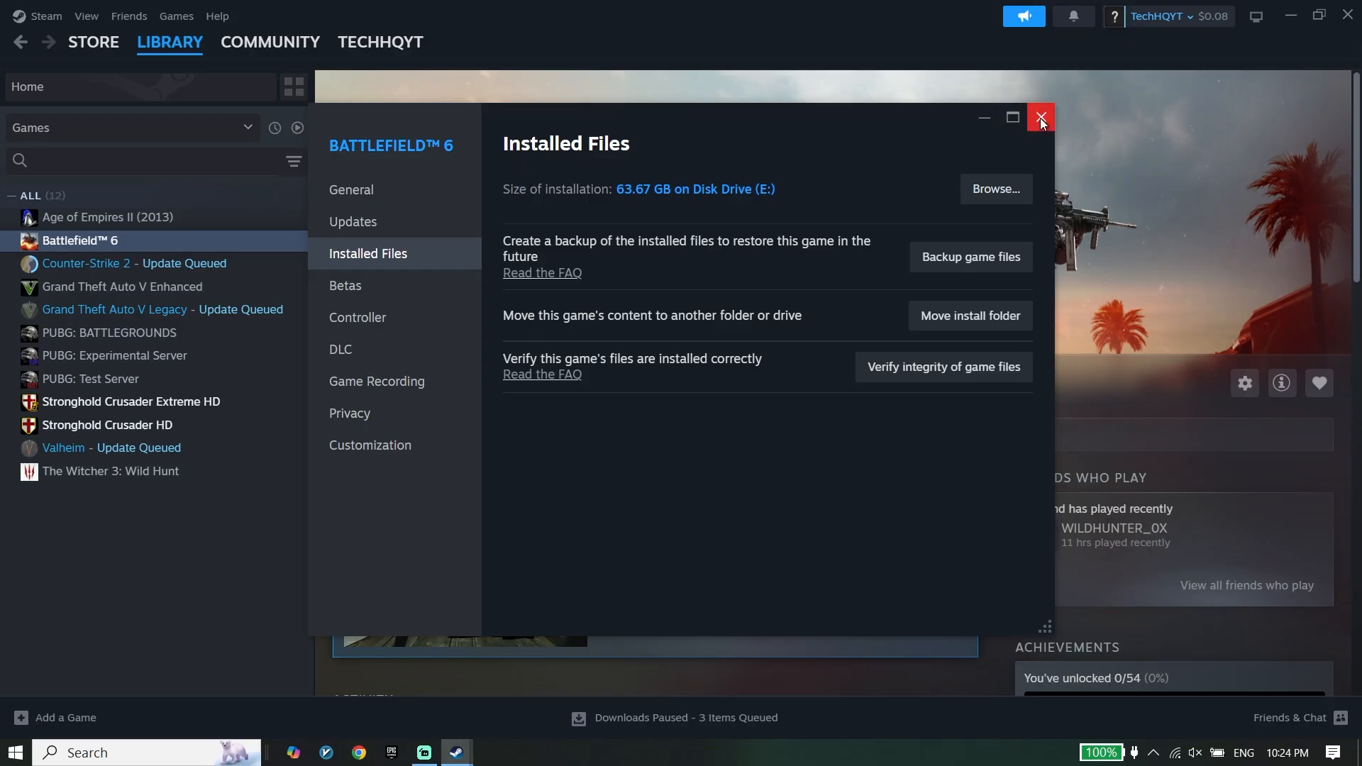
- Close Steam's Battlefield 6 properties and start a Windows search for driver tools
click(1040, 118)
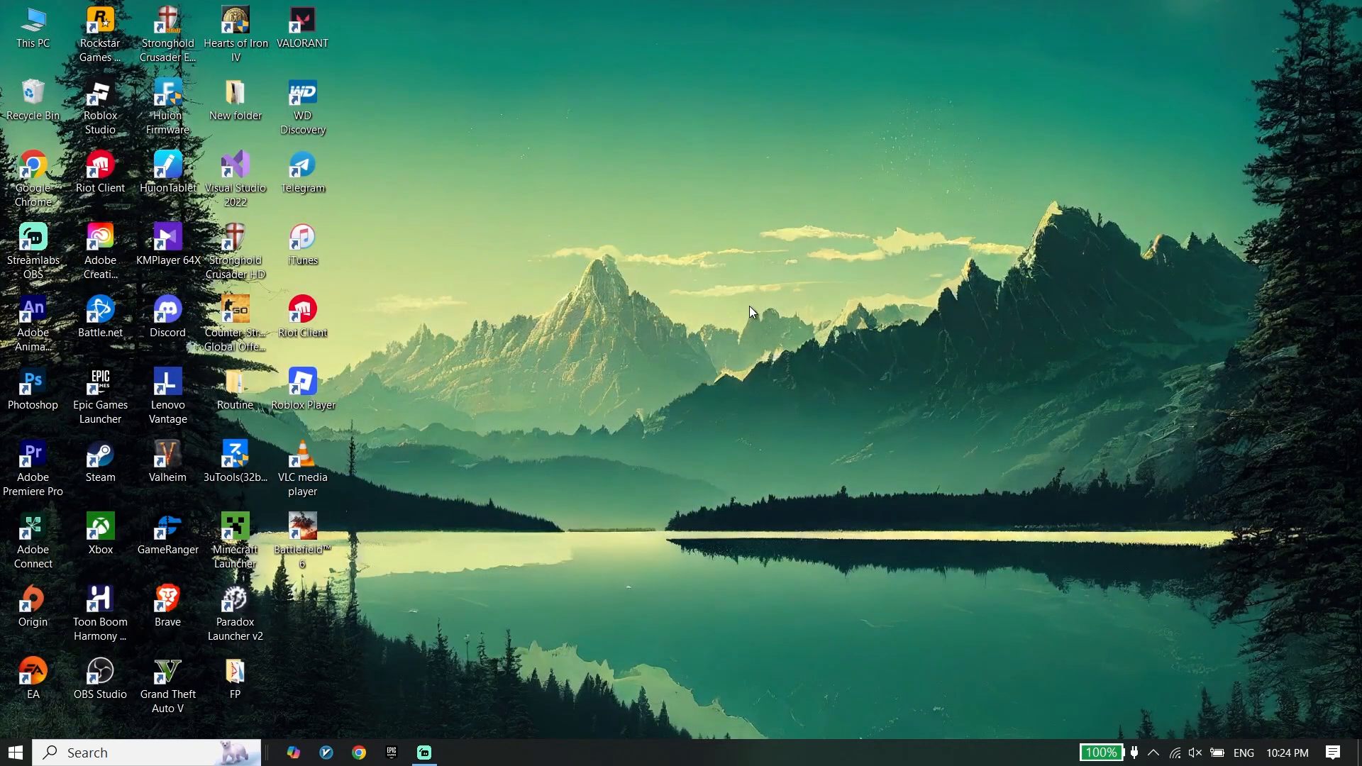
mouse_move(362, 629)
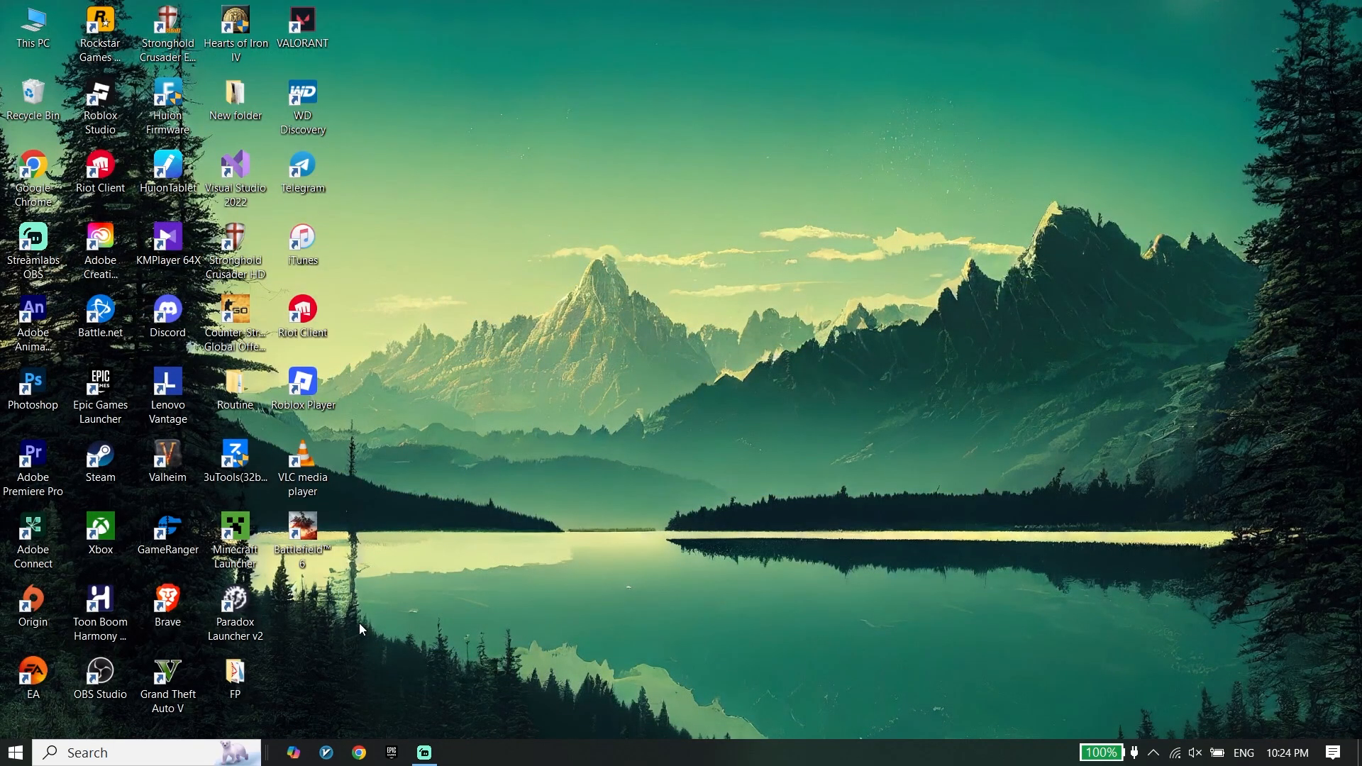
click(131, 752)
text(gef)
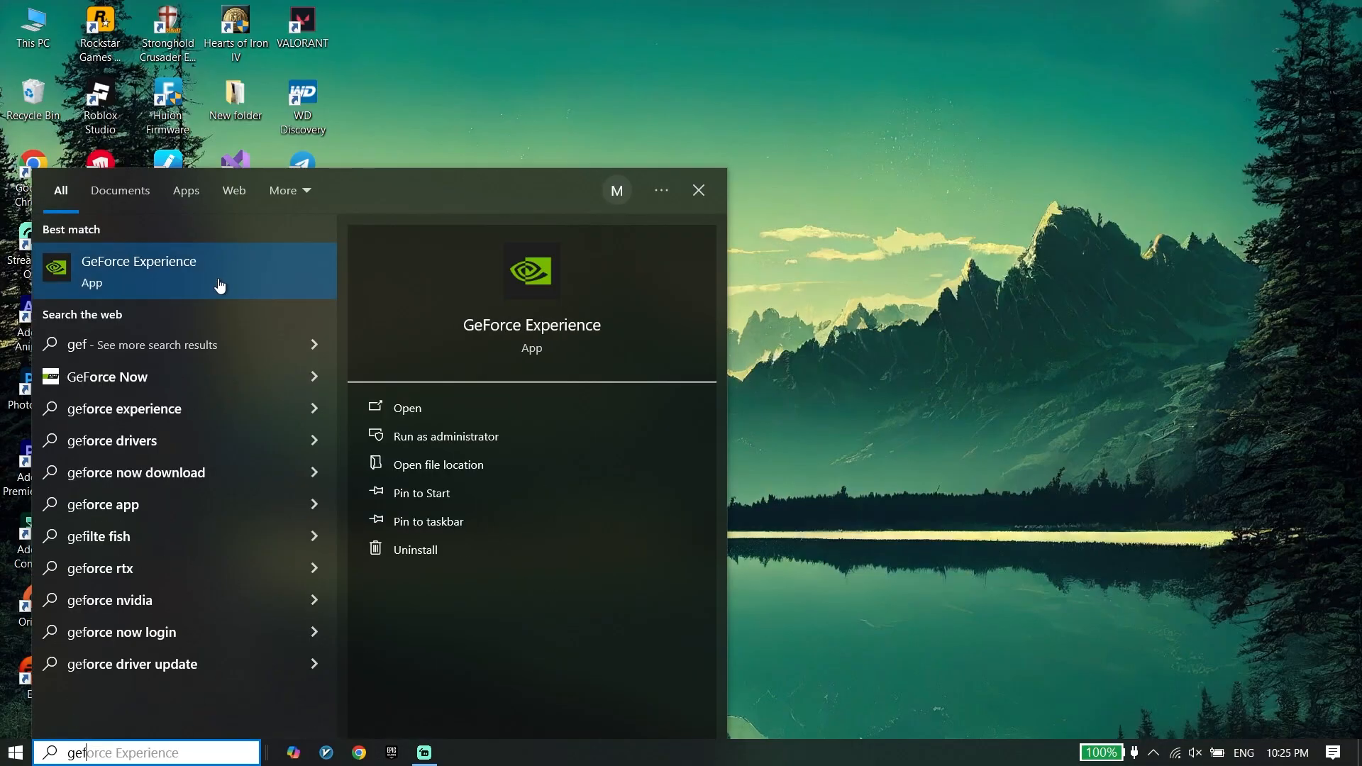
mouse_move(264, 282)
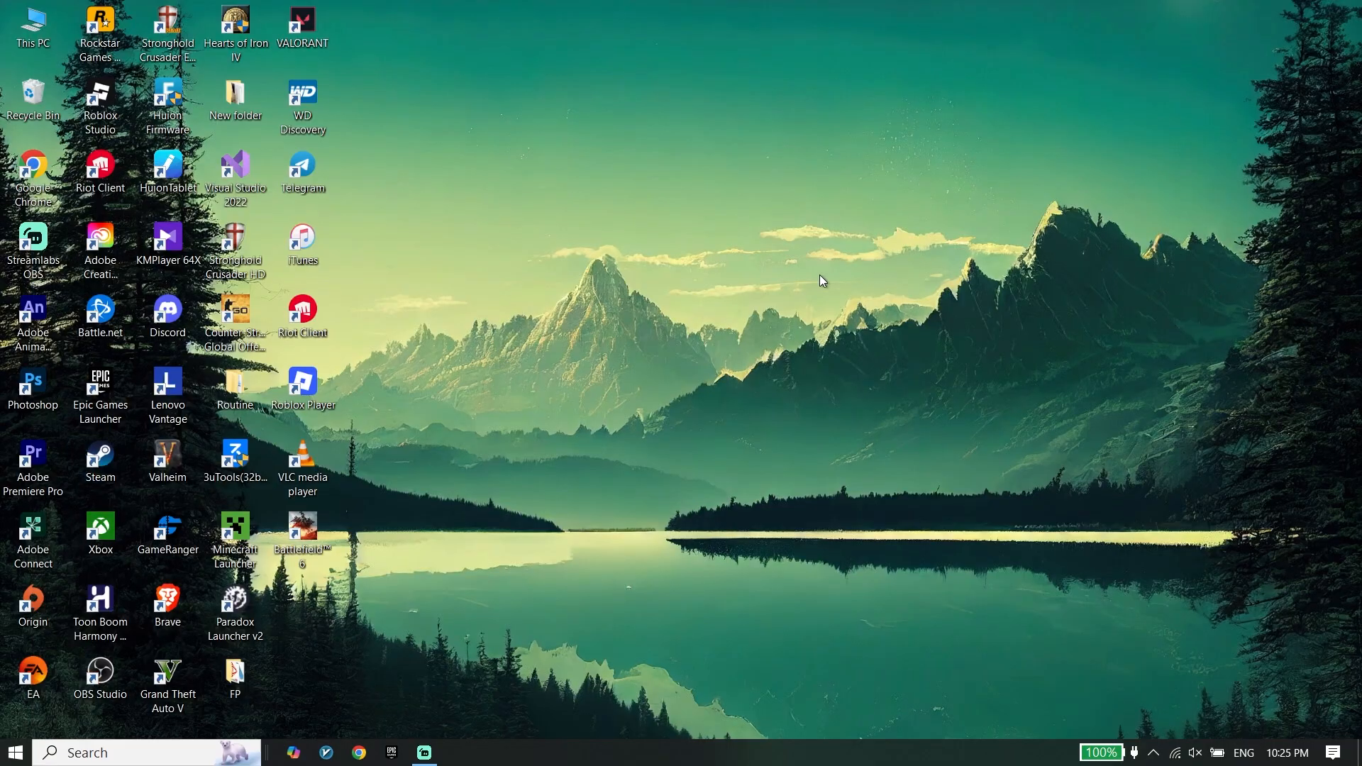
drag(32, 168, 504, 179)
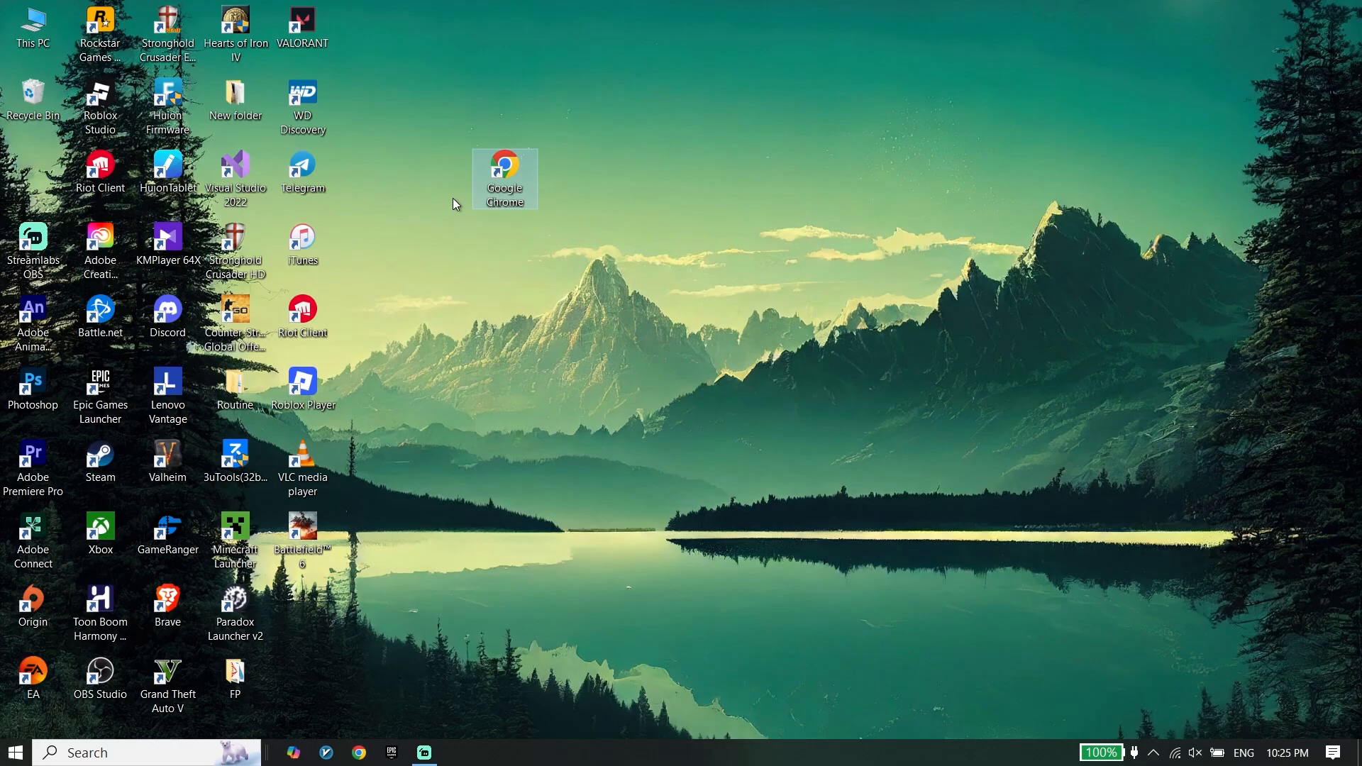
mouse_move(506, 242)
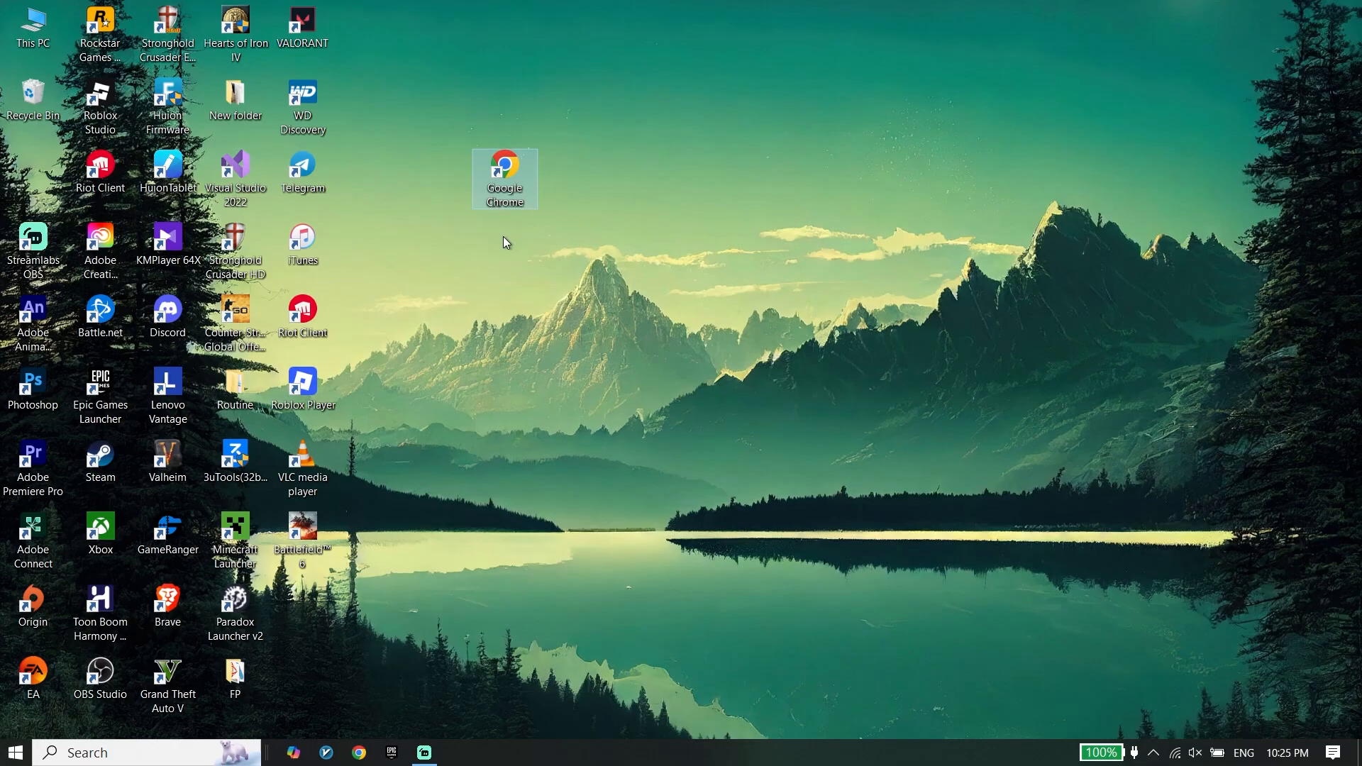
mouse_move(490, 266)
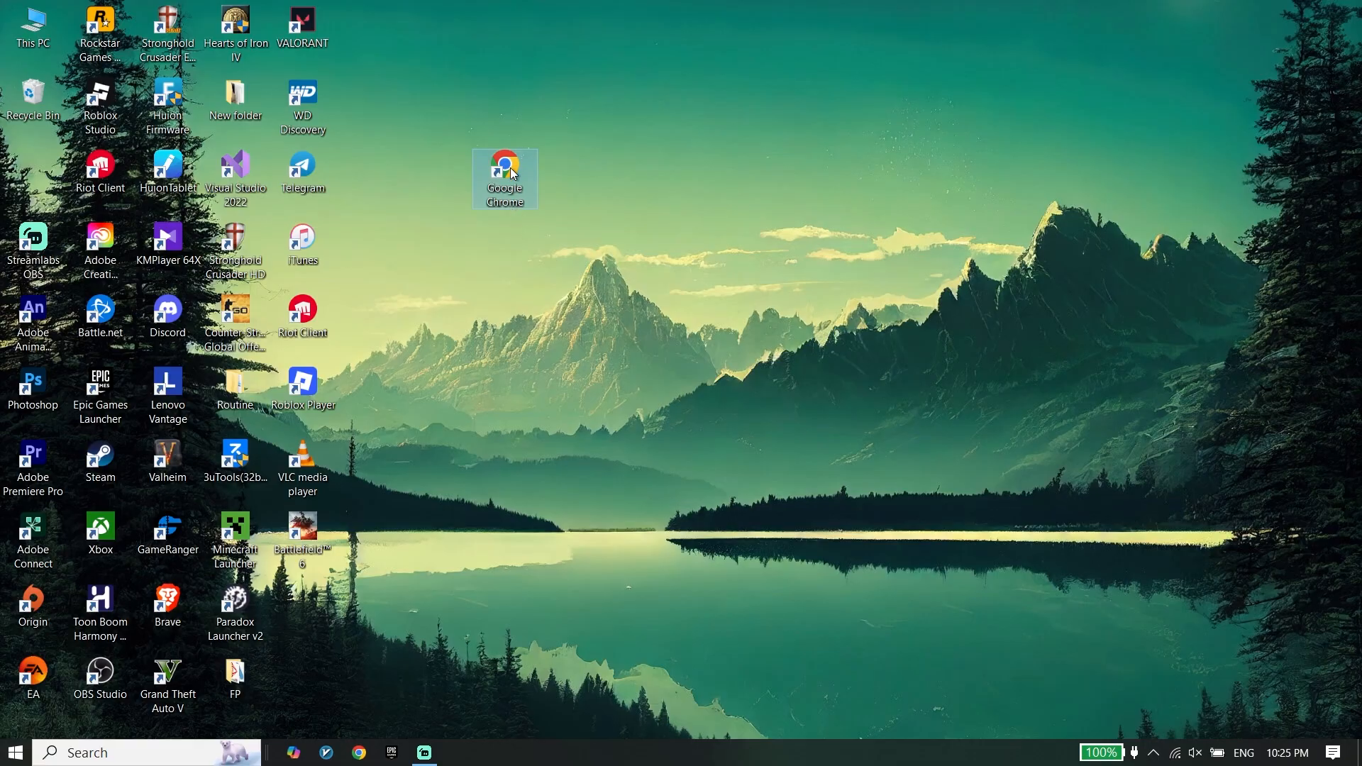
drag(504, 179, 33, 173)
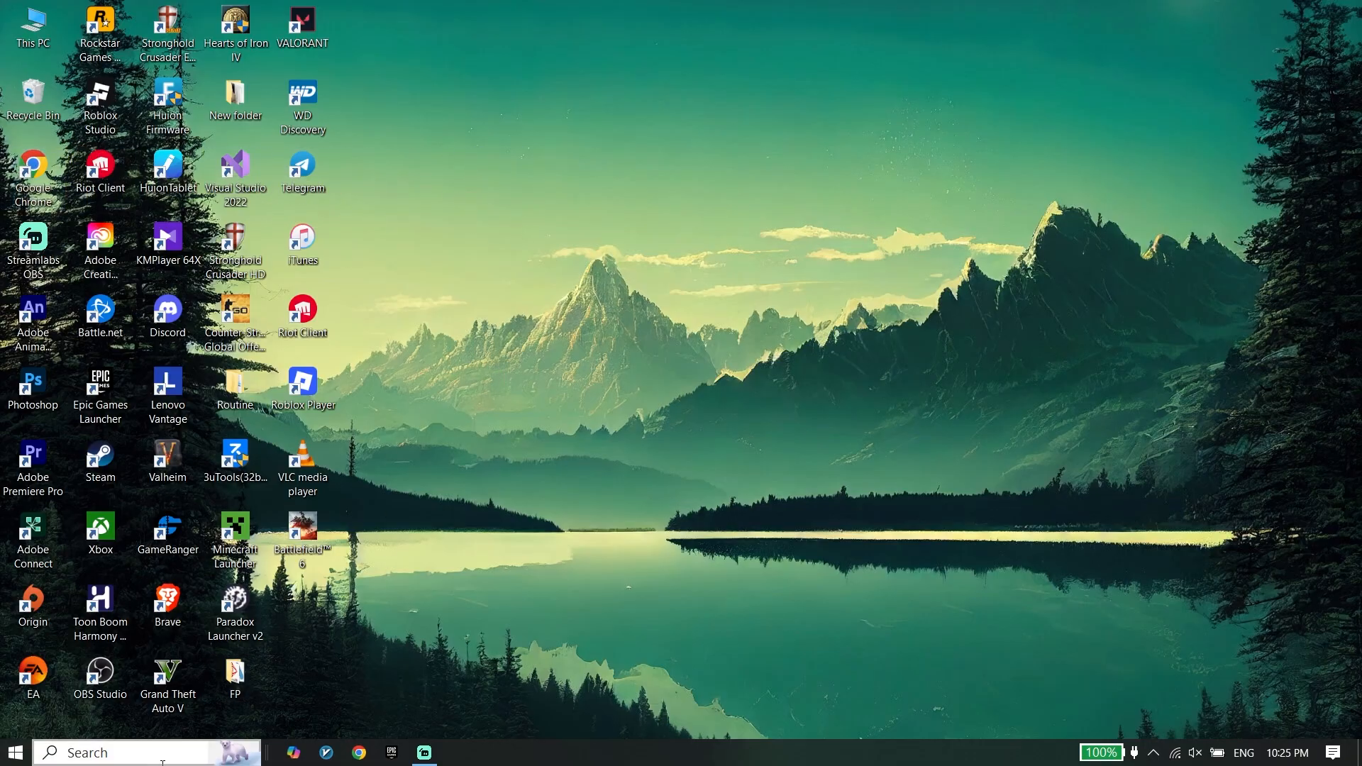